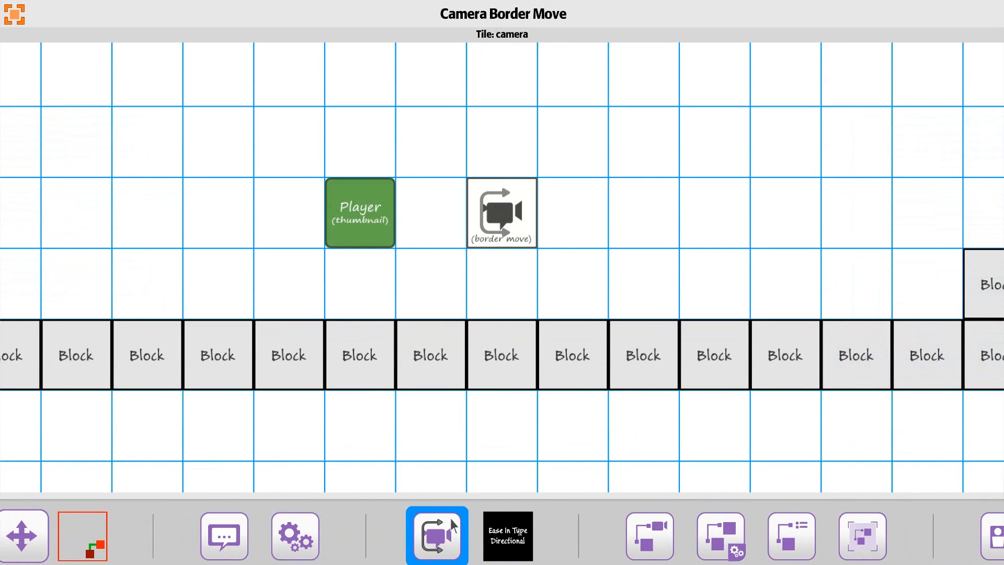
- Select the border-move camera tile beside the player to show its settings
{"action": "left_click", "coordinate": [502, 212]}
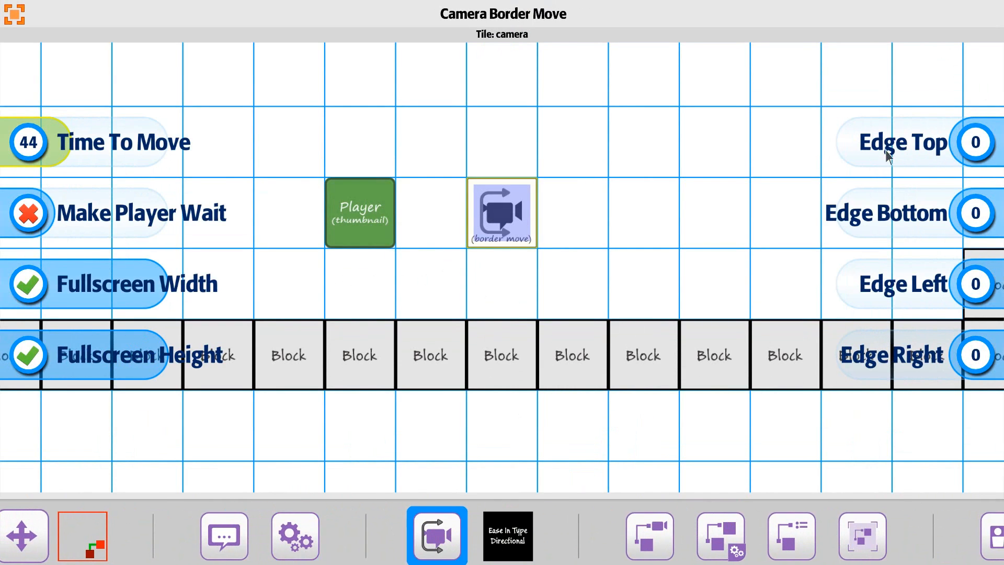
{"action": "mouse_move", "coordinate": [89, 163]}
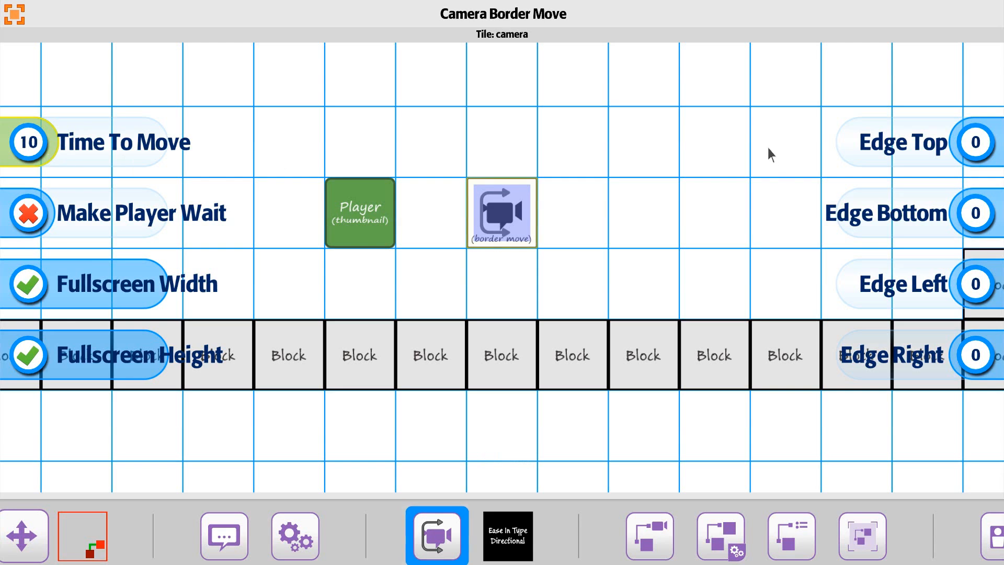
{"action": "mouse_move", "coordinate": [961, 288]}
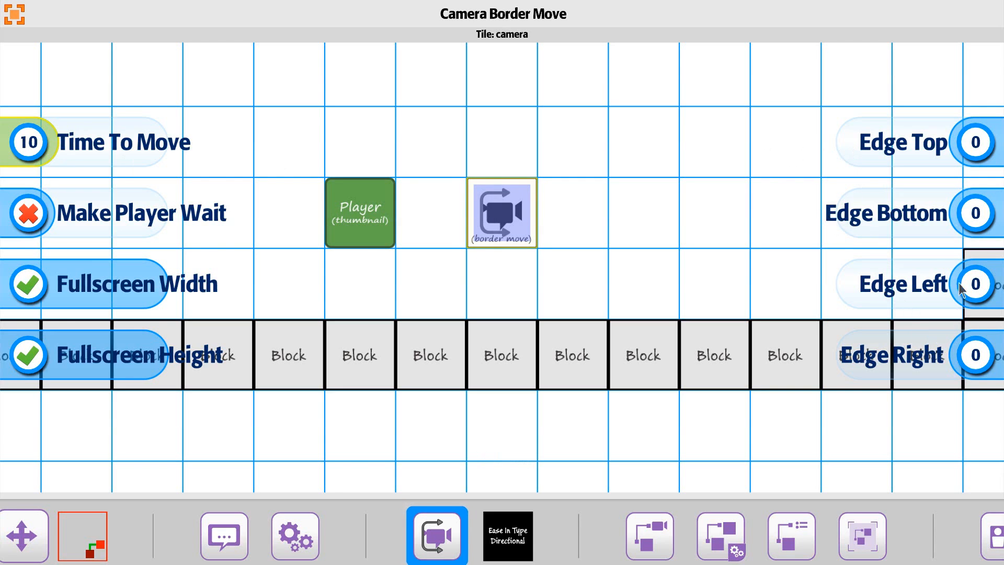
- Set the camera tile's top, bottom, left and right edge boxes to 10
{"action": "left_click", "coordinate": [976, 142]}
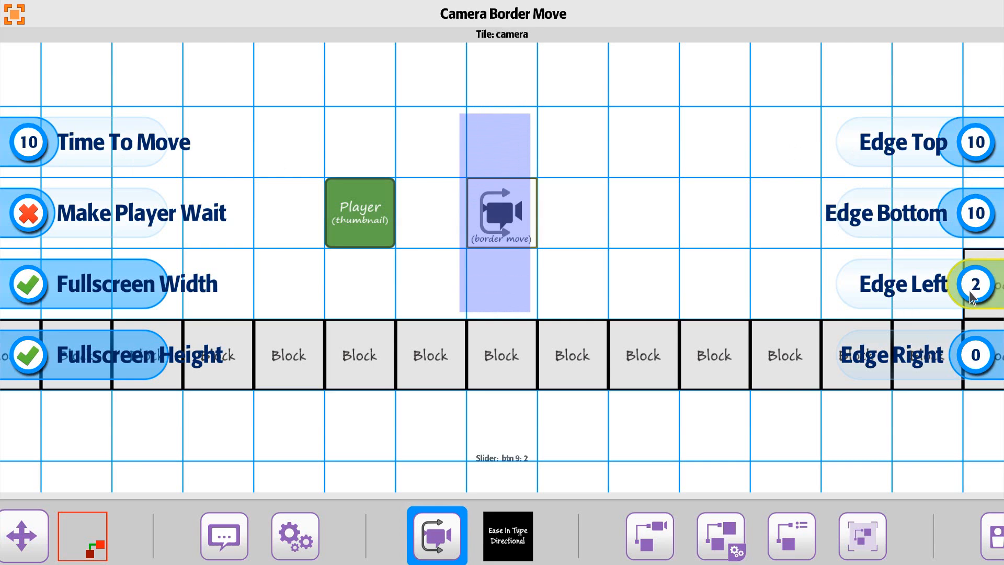
{"action": "left_click", "coordinate": [973, 283]}
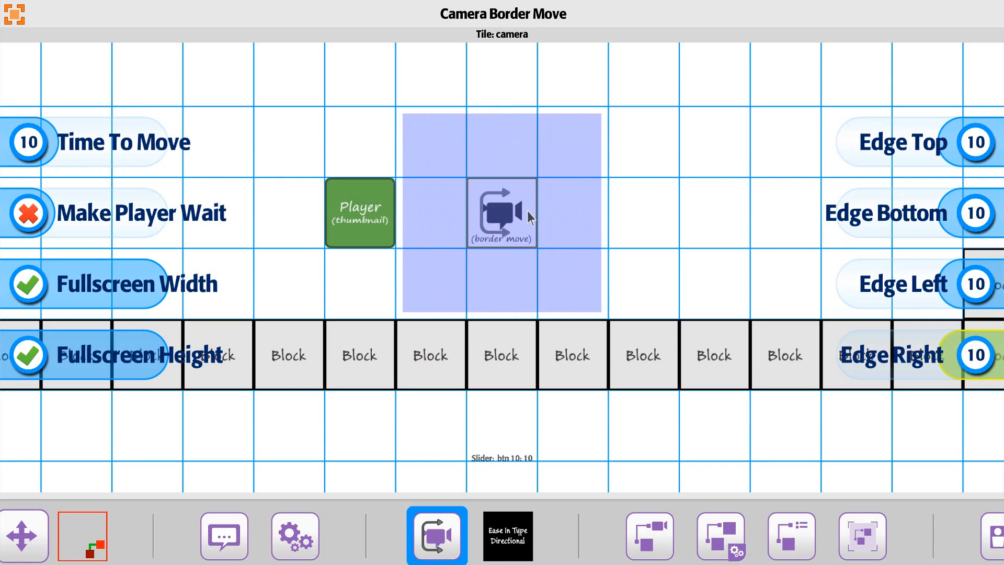
{"action": "mouse_move", "coordinate": [582, 226]}
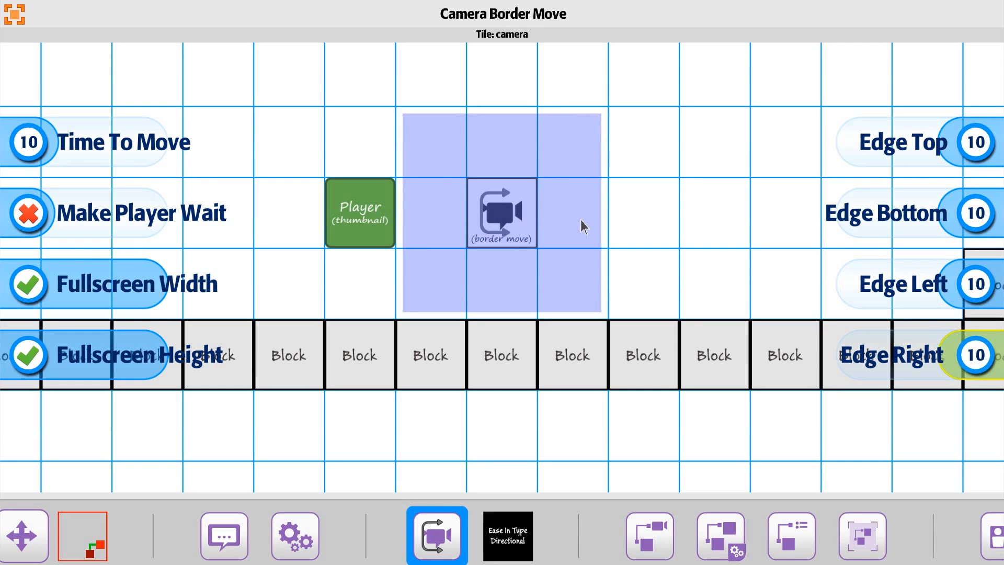
{"action": "mouse_move", "coordinate": [479, 163]}
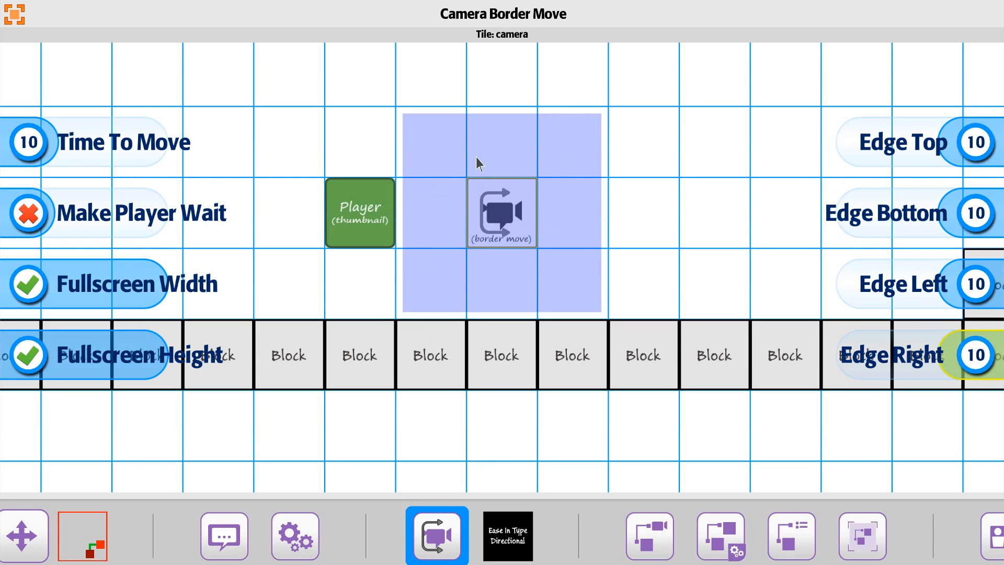
{"action": "mouse_move", "coordinate": [470, 437]}
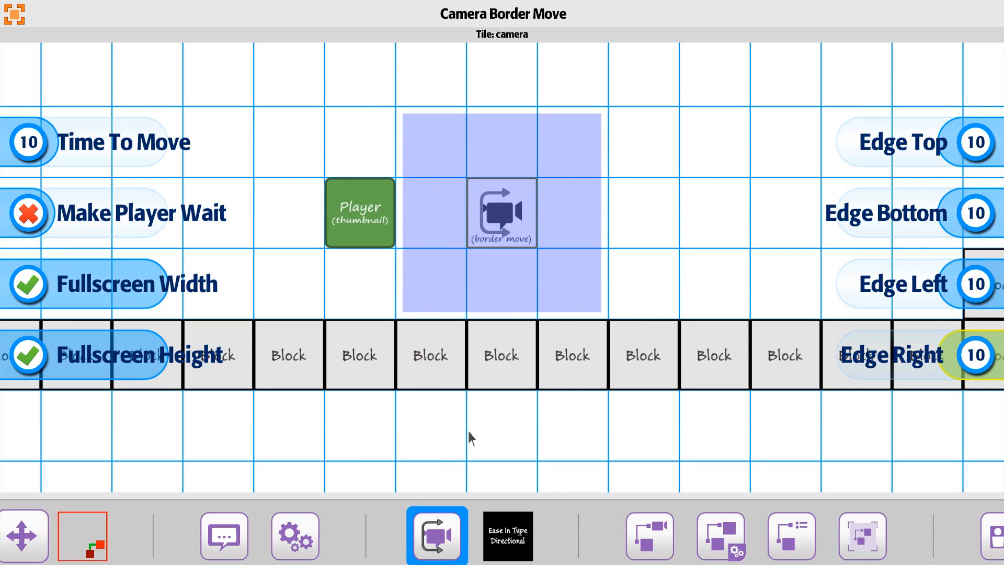
{"action": "mouse_move", "coordinate": [499, 544]}
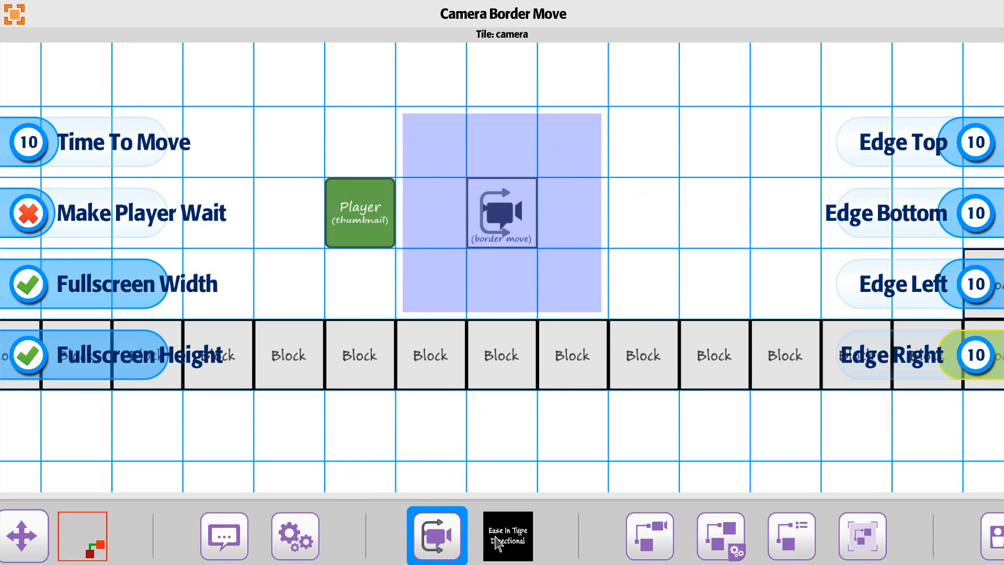
- Set vertical easing to easeOutCubic and enable left movement on the camera tile
{"action": "left_click", "coordinate": [507, 535]}
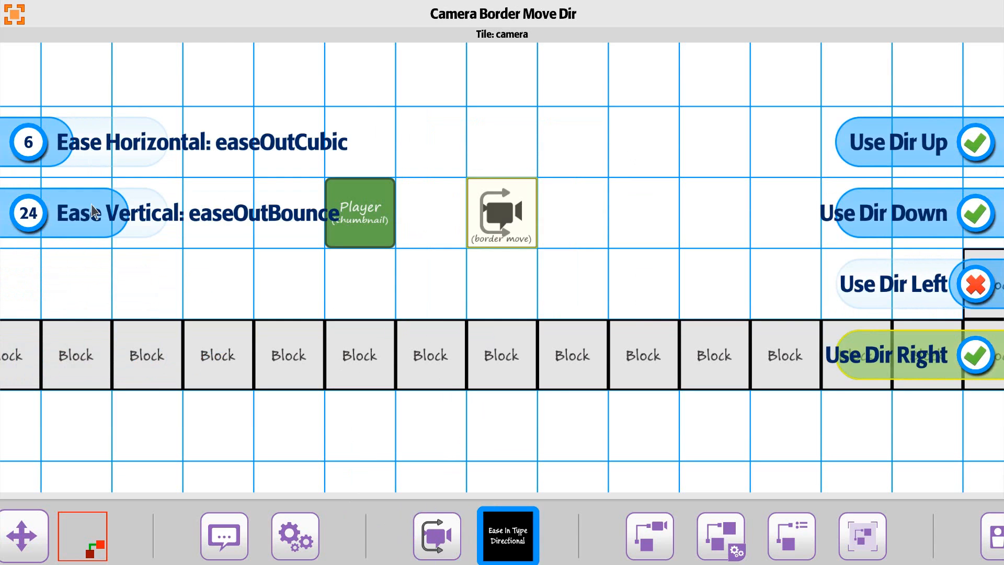
{"action": "left_click", "coordinate": [29, 213]}
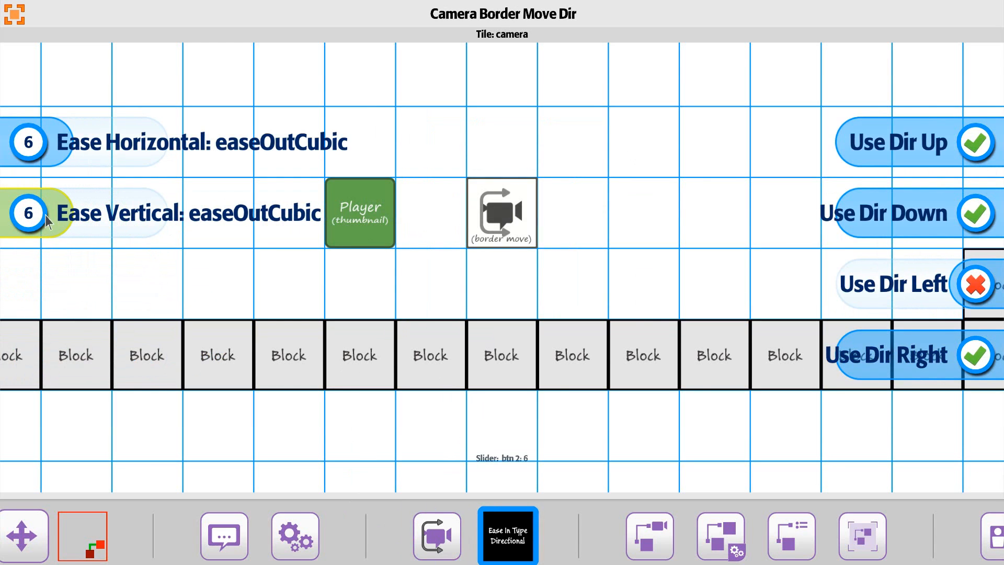
{"action": "left_click", "coordinate": [974, 283]}
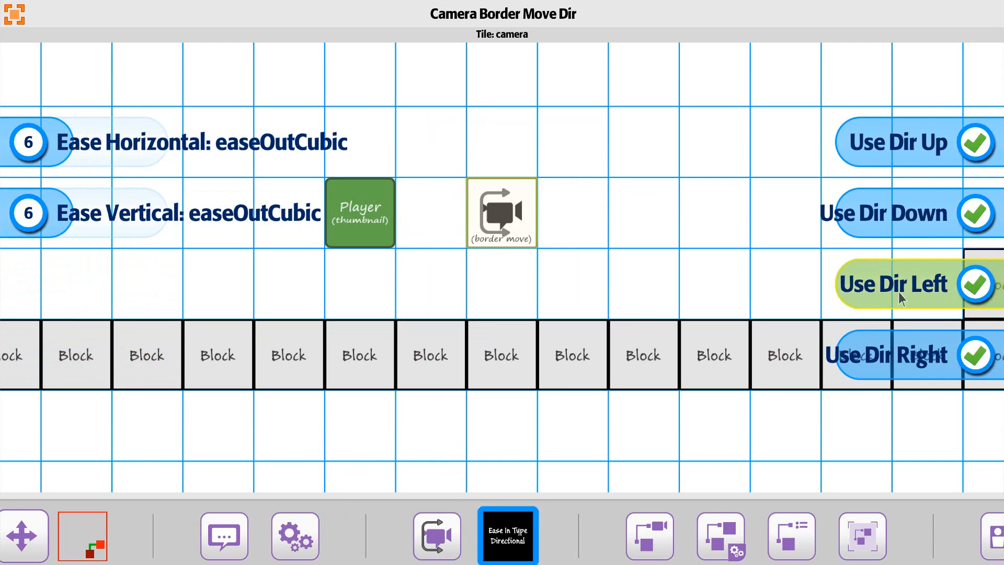
{"action": "mouse_move", "coordinate": [605, 442]}
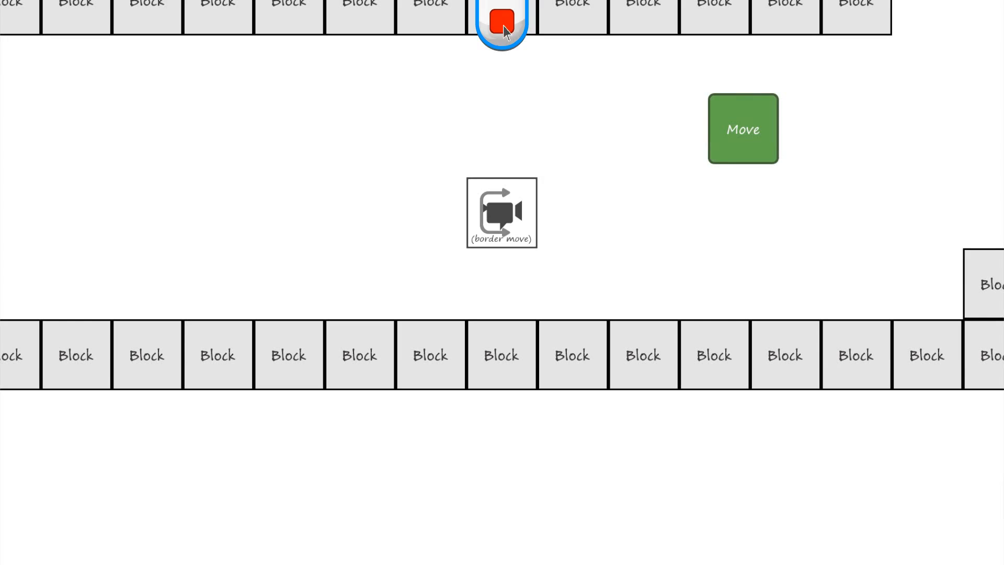
- Stop the play test to return to editing the camera tile
{"action": "left_click", "coordinate": [502, 23]}
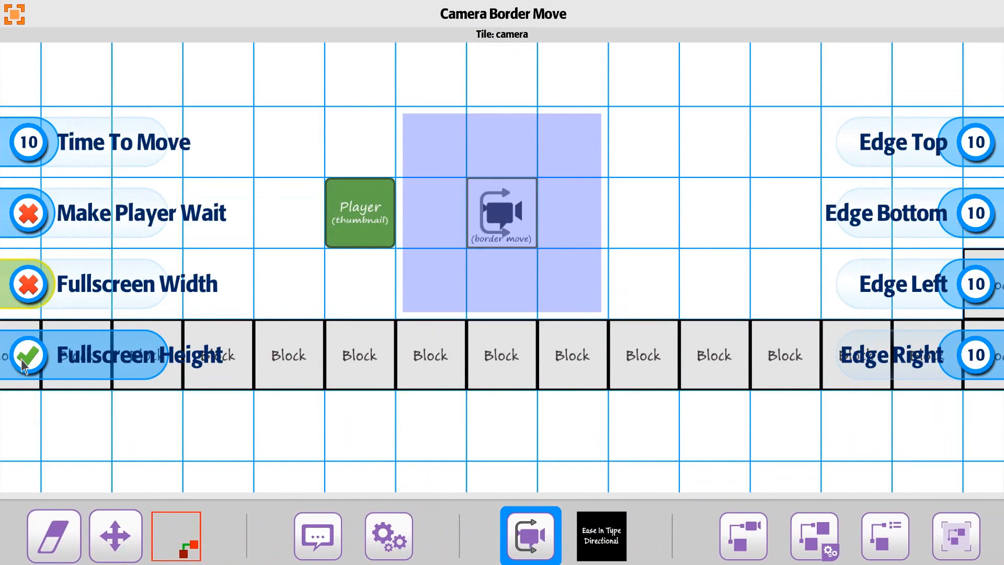
- Turn off the camera tile's Fullscreen Height option
{"action": "left_click", "coordinate": [27, 355]}
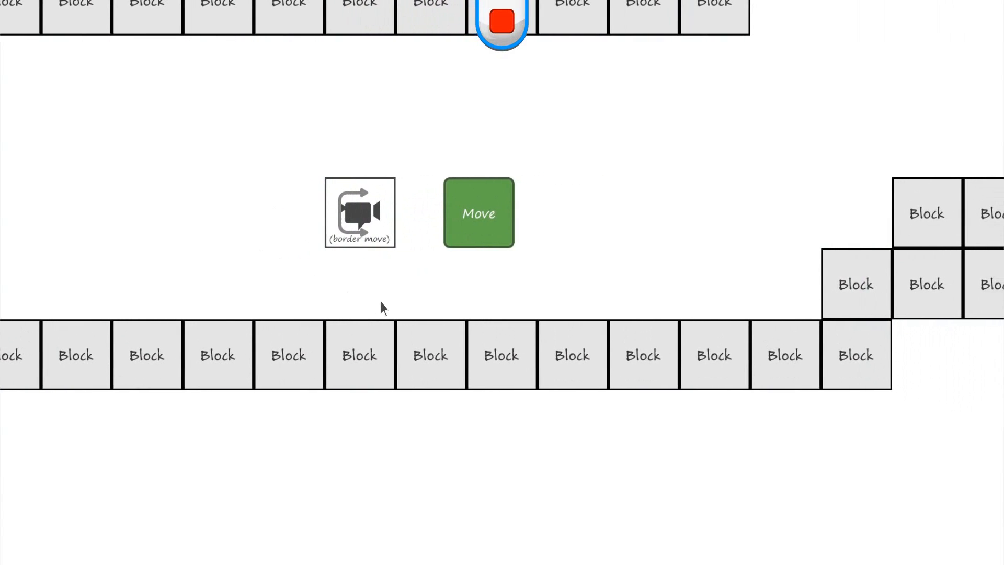
- Move the player right, then back left, to check the camera scrolls at the edges
{"action": "left_click", "coordinate": [477, 212]}
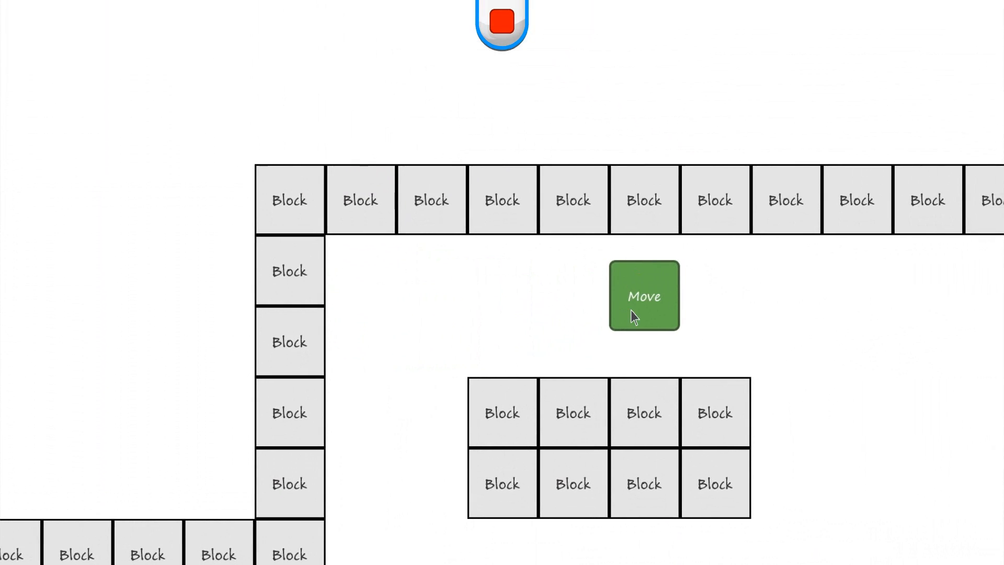
{"action": "left_click", "coordinate": [642, 296]}
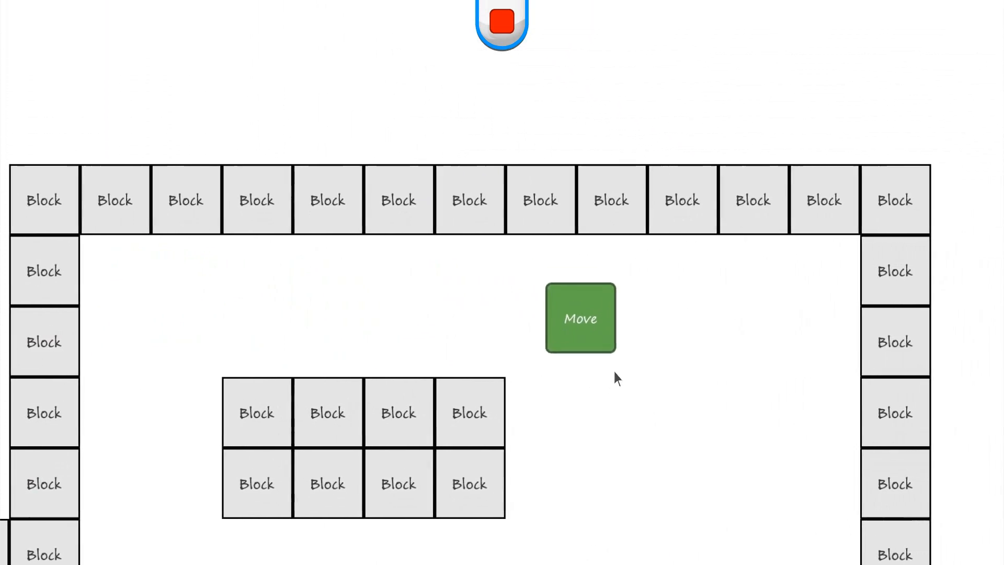
{"action": "left_click", "coordinate": [579, 318]}
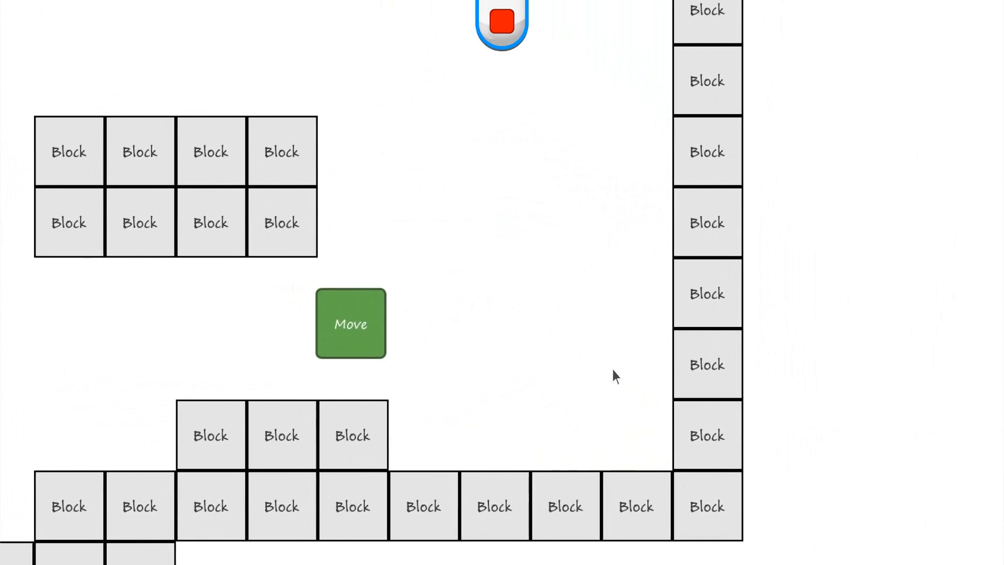
{"action": "left_click", "coordinate": [351, 323]}
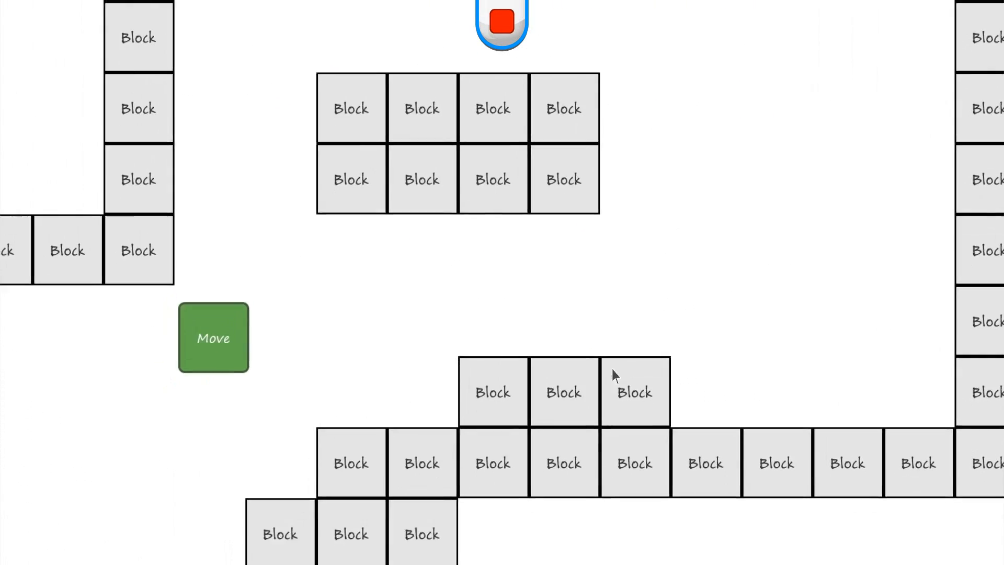
{"action": "left_click", "coordinate": [214, 338]}
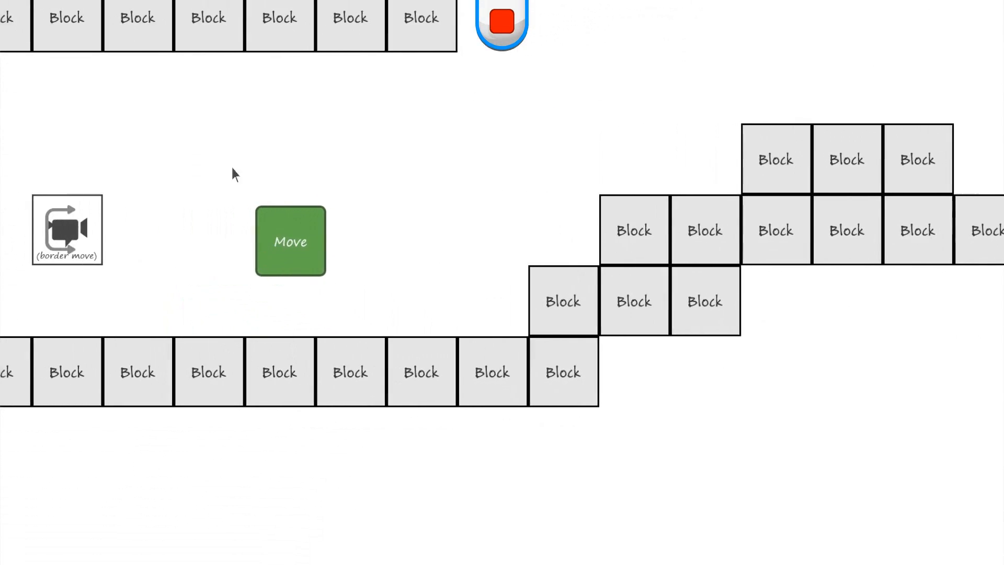